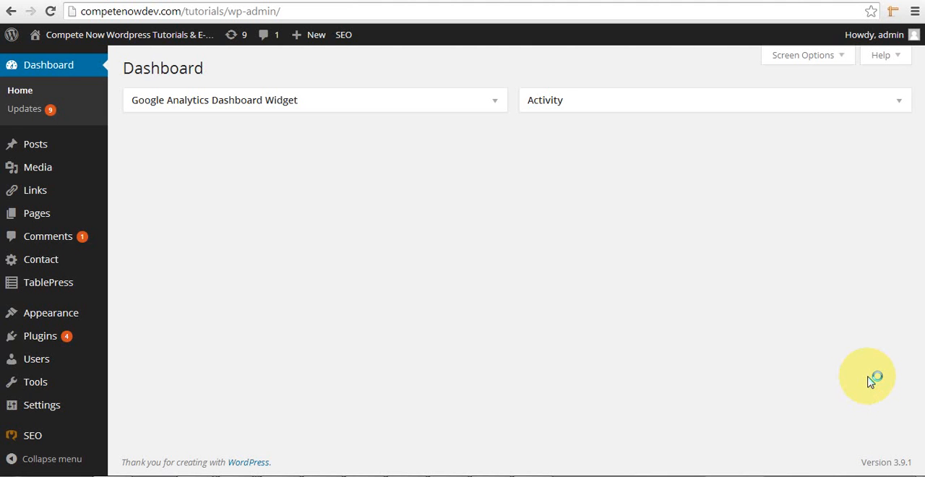
mouse_move(871, 381)
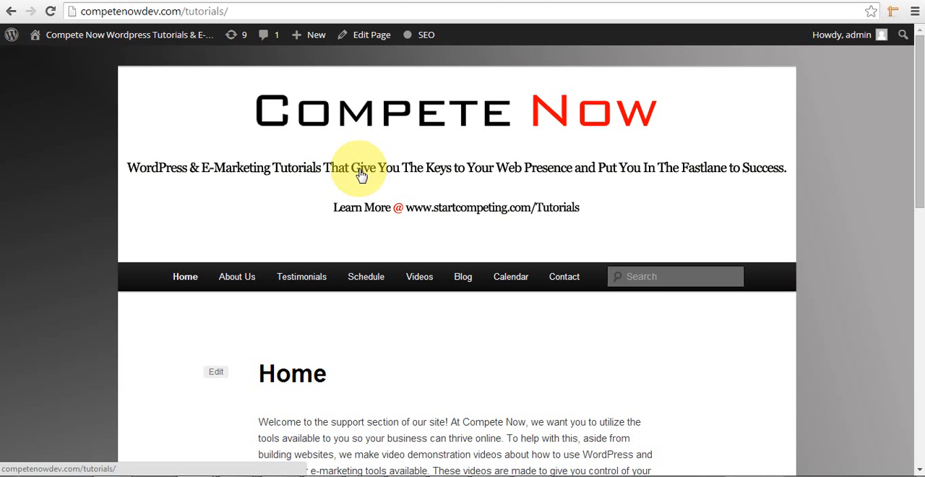
Step: Go to the admin Dashboard and open Plugins > Add New
click(122, 34)
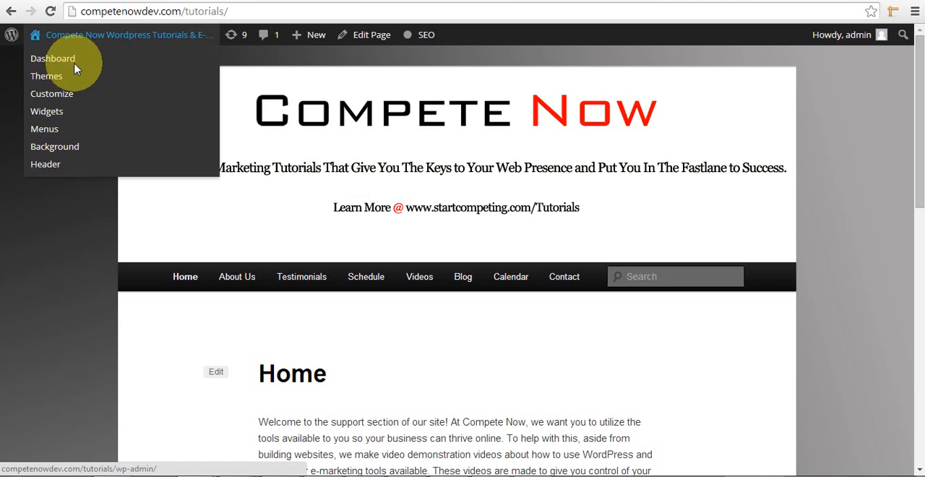
click(53, 58)
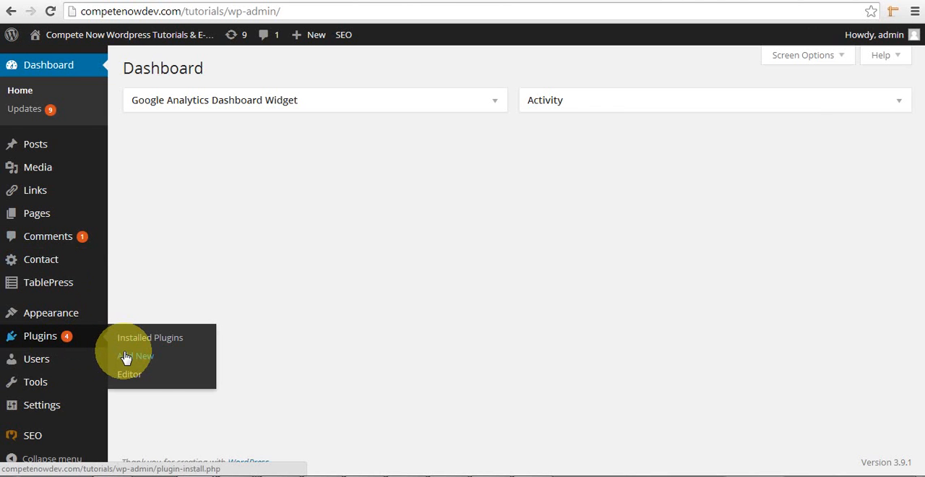
click(136, 355)
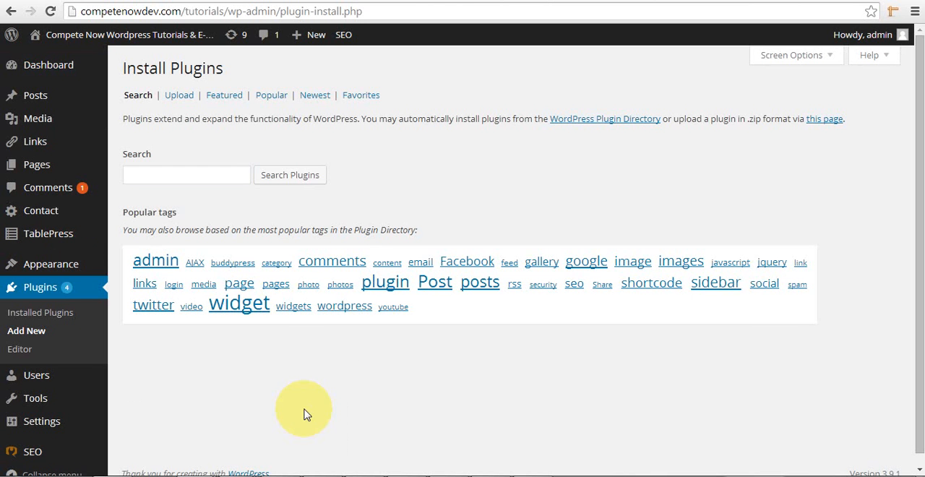
mouse_move(304, 412)
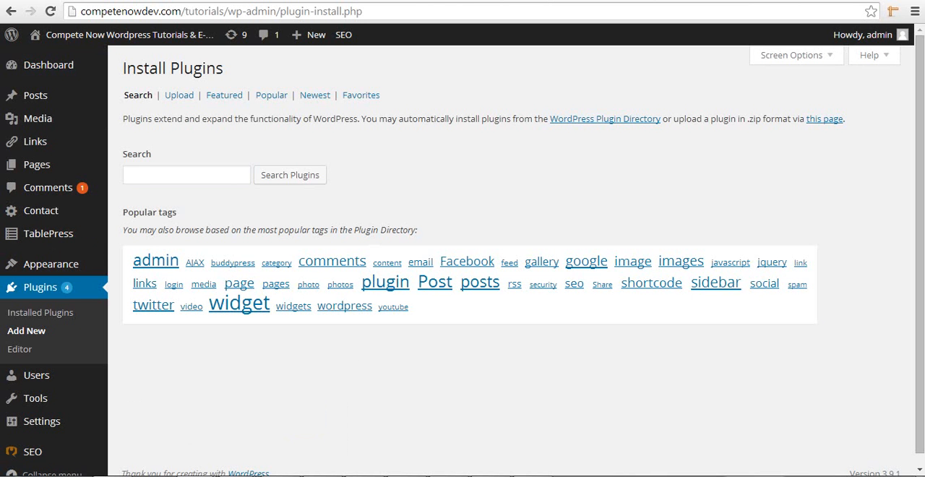
Step: Search for 'WP Mobile Detect' and install version 1.2.0, confirming the prompt
text(WP Mobile Detect)
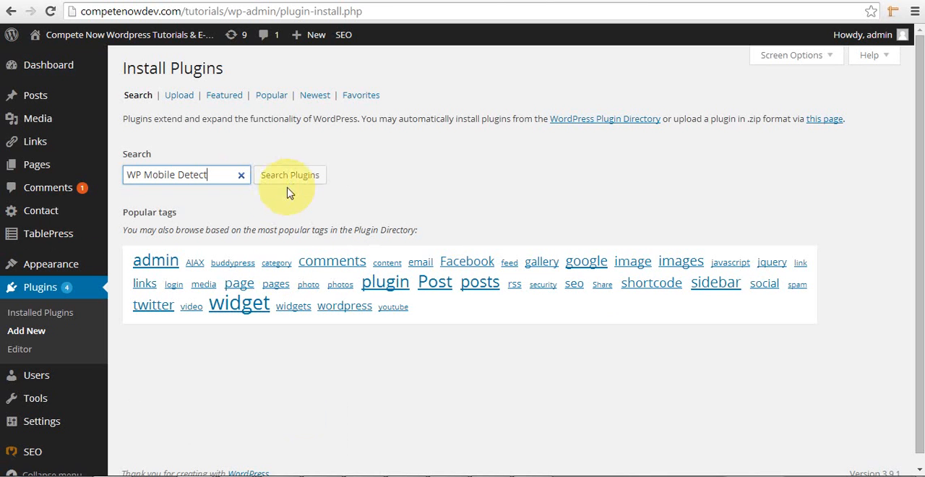
click(288, 175)
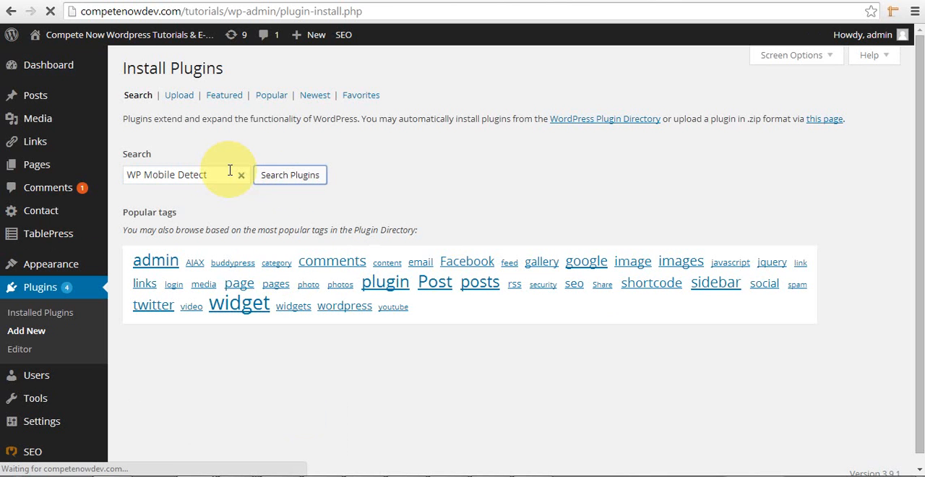
click(289, 175)
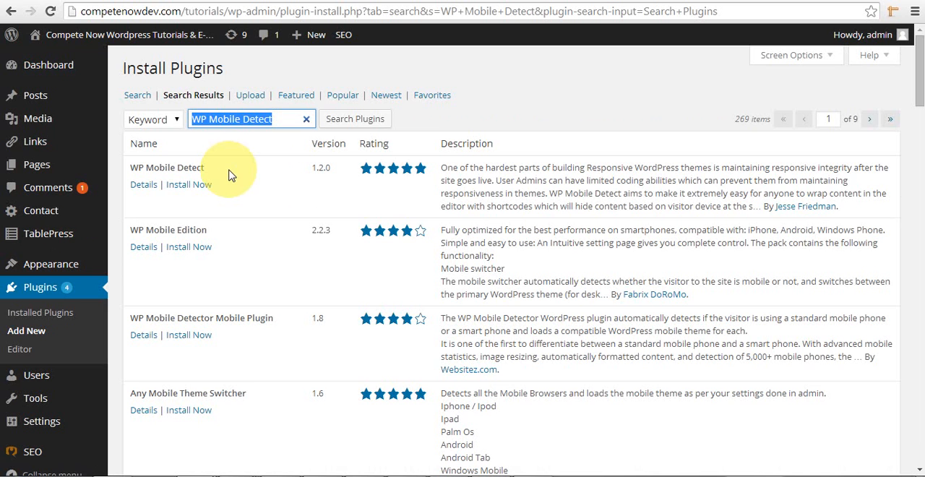
mouse_move(188, 184)
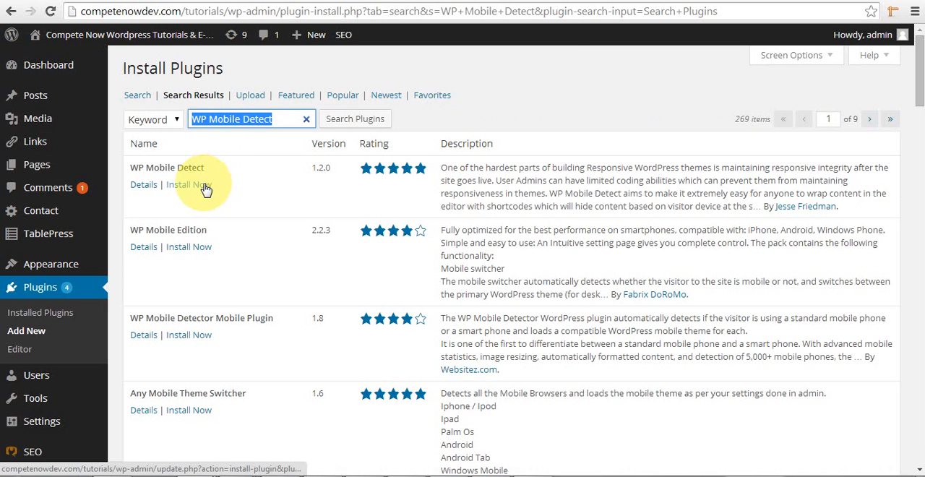
click(188, 184)
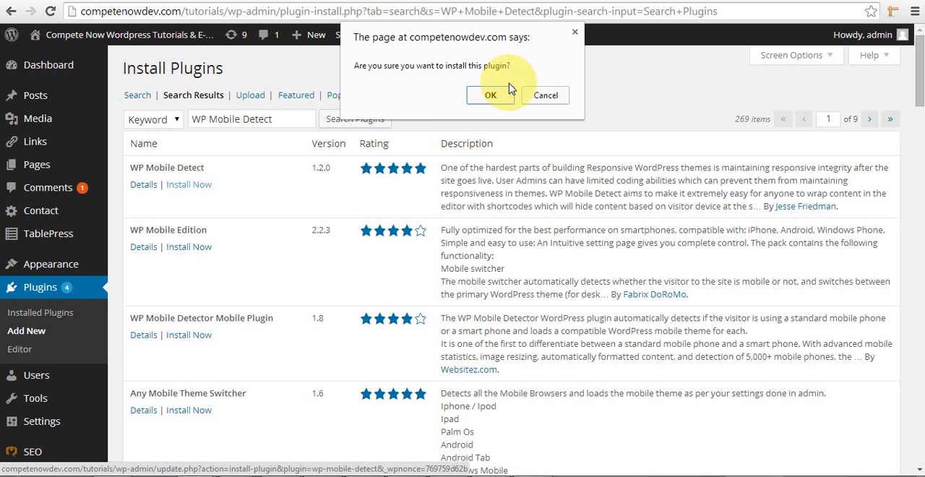
click(491, 95)
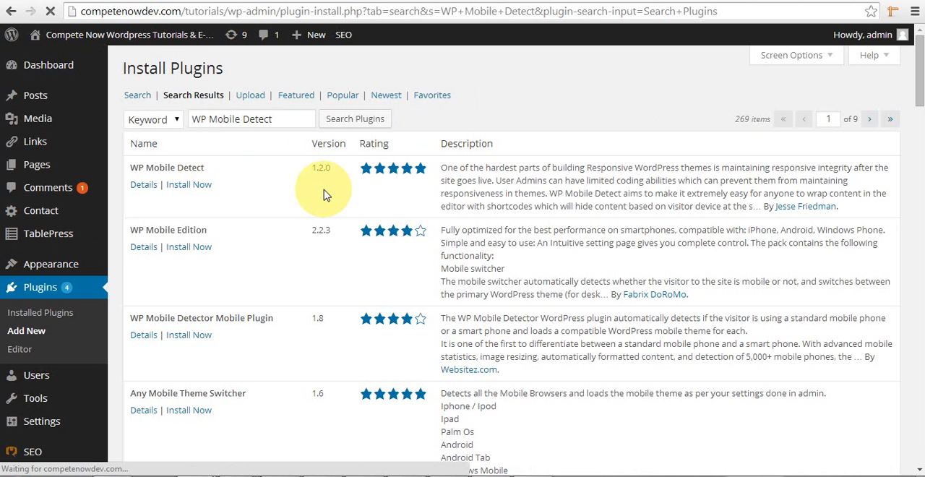
click(188, 184)
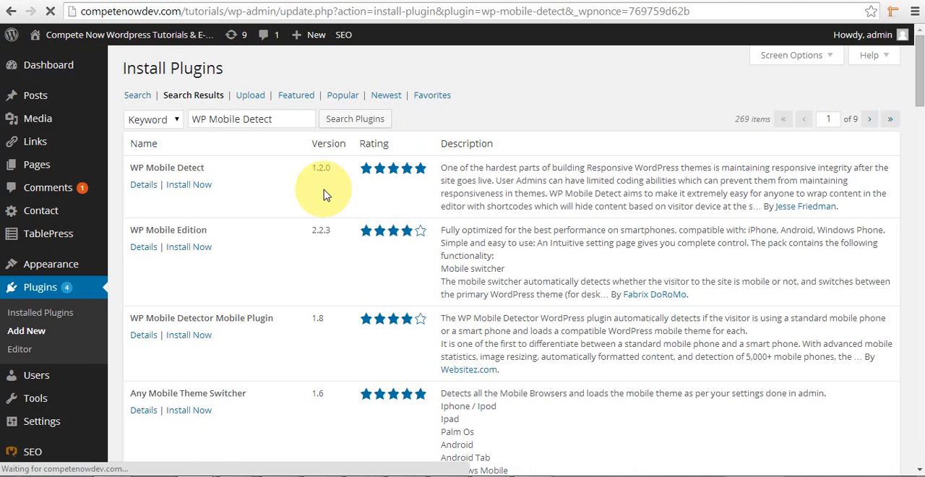
click(189, 184)
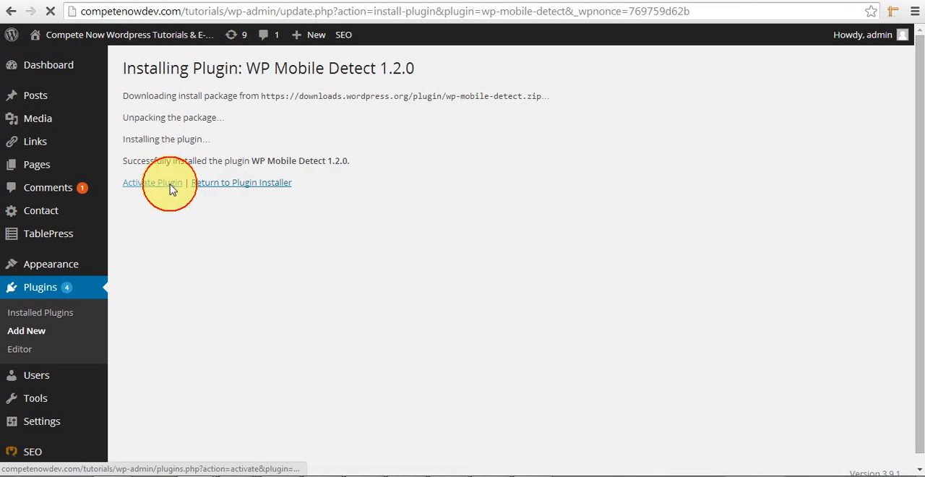
Step: Activate the newly installed WP Mobile Detect plugin
click(152, 182)
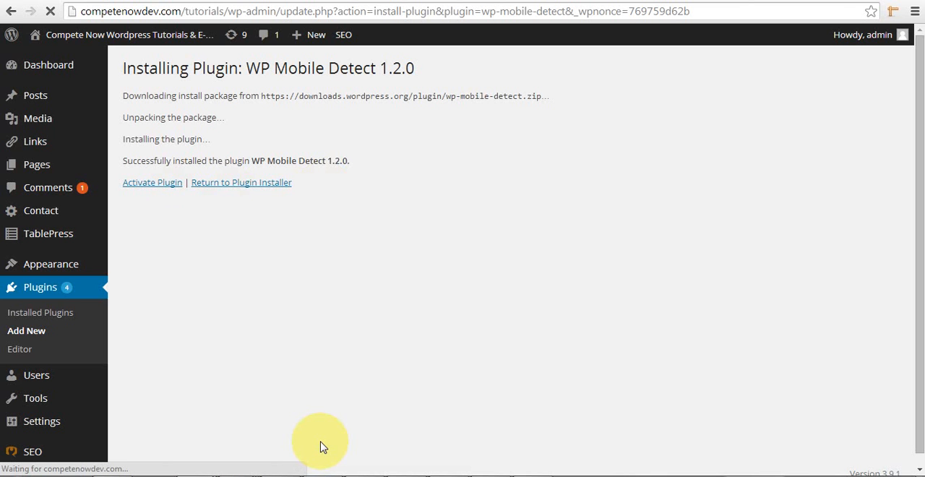
click(151, 182)
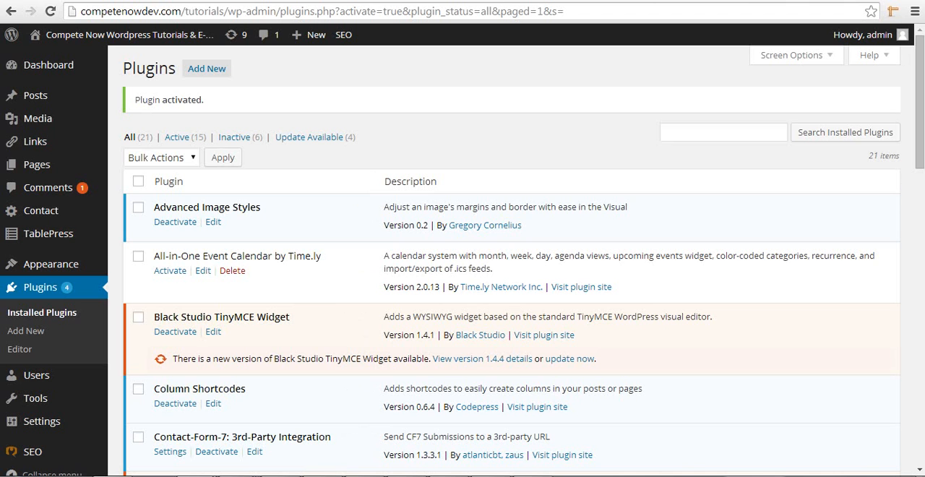
mouse_move(389, 162)
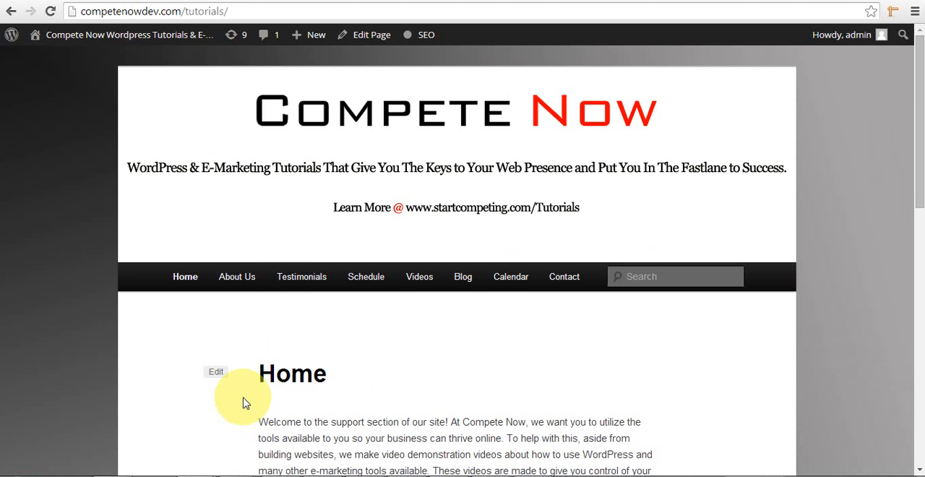
mouse_move(348, 183)
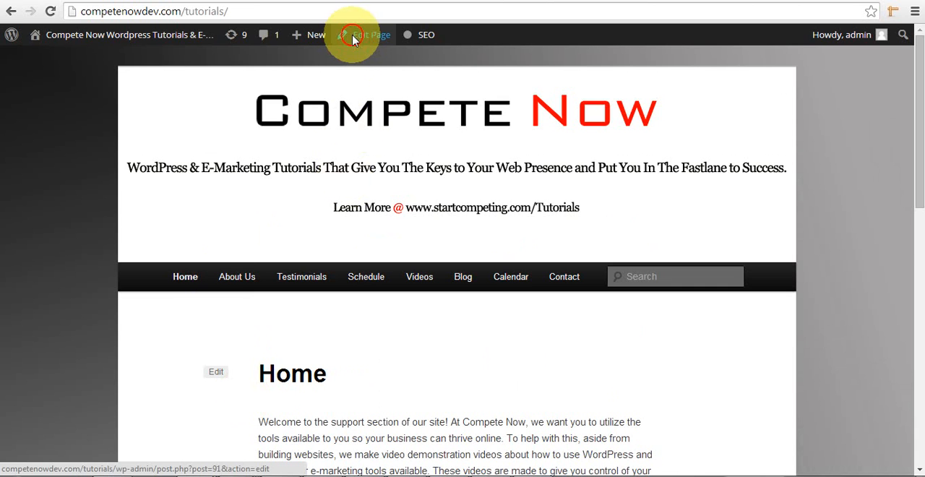
Step: Open the Home page in the editor via Edit Page
click(370, 35)
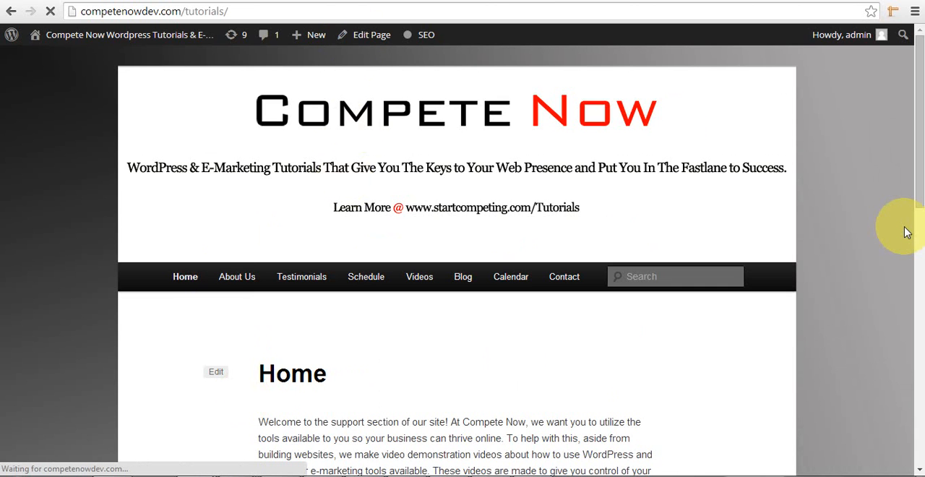
click(215, 371)
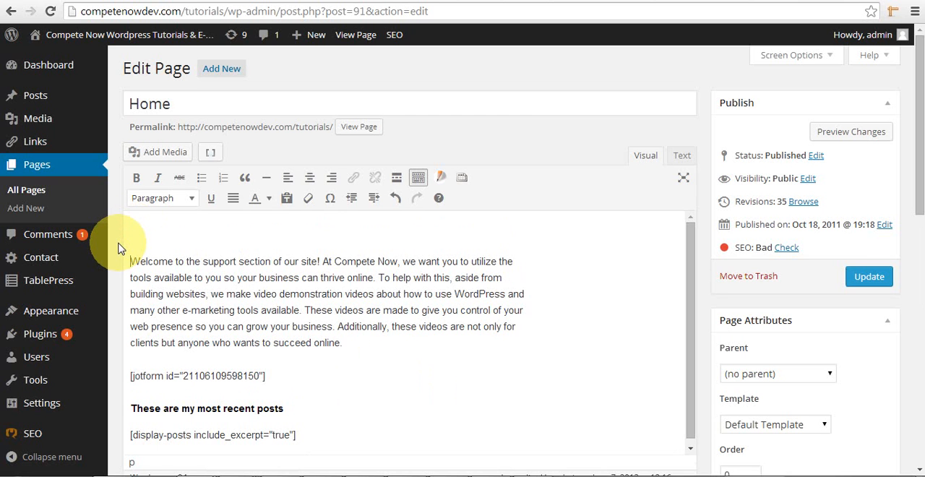
Step: Add 'THIS IS TEXT ONLY FOR MOBILE' at the top as a Heading 1
text(TH)
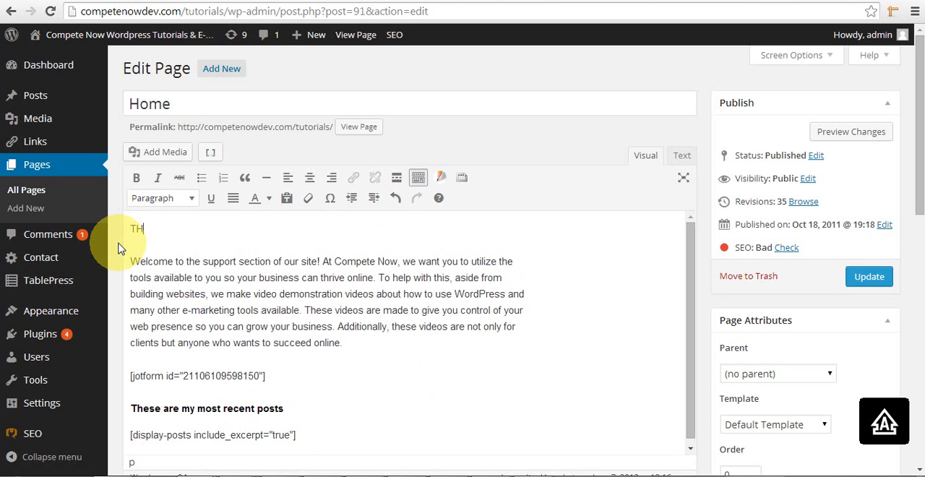
text(IS IS TEXT N)
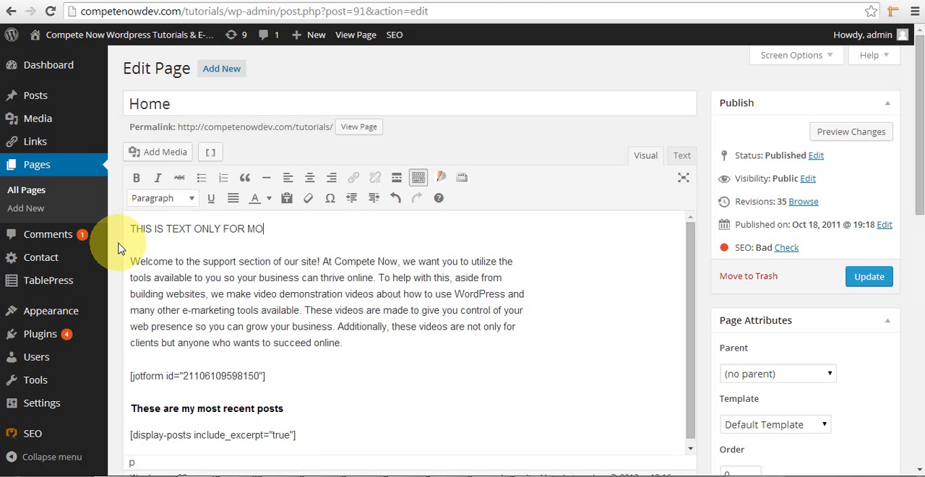
text(BILE)
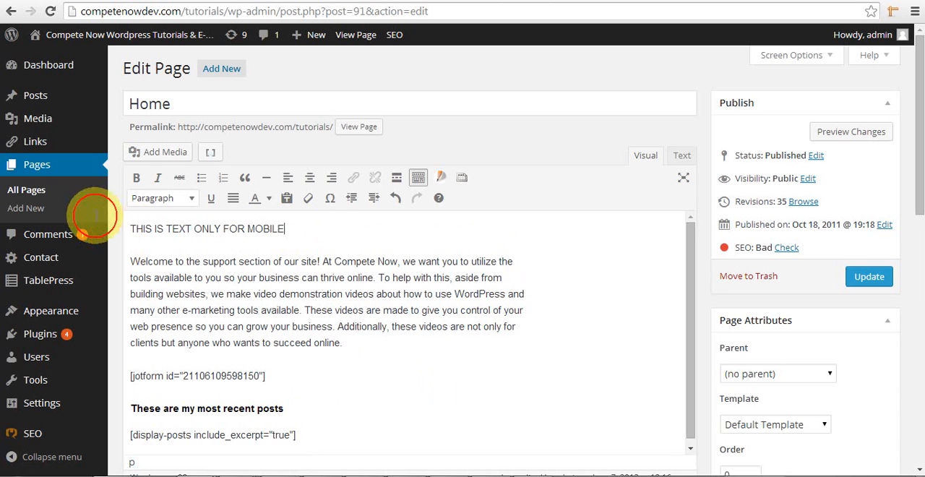
click(162, 197)
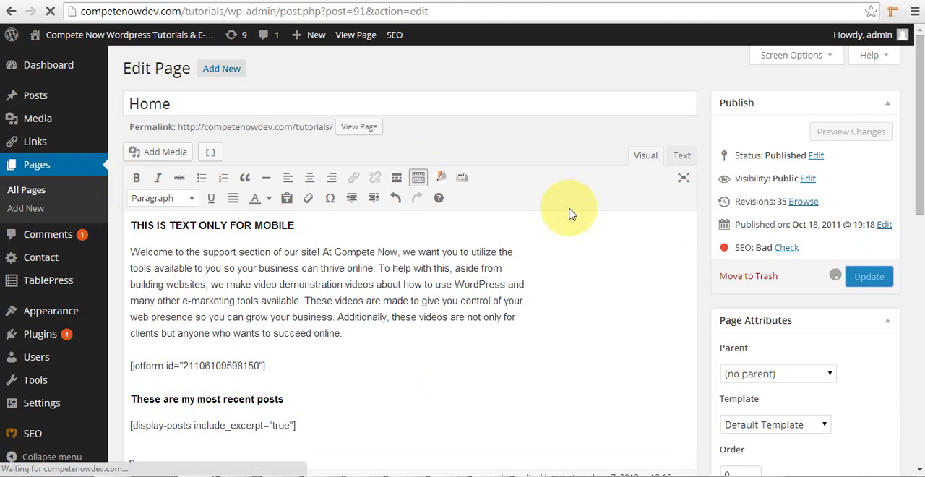
mouse_move(328, 91)
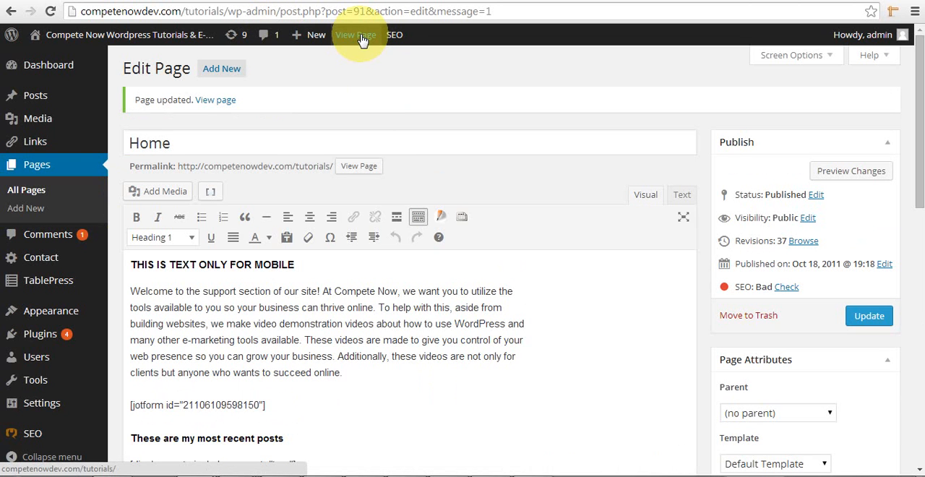
Step: View the updated Home page, then start editing it again
click(355, 35)
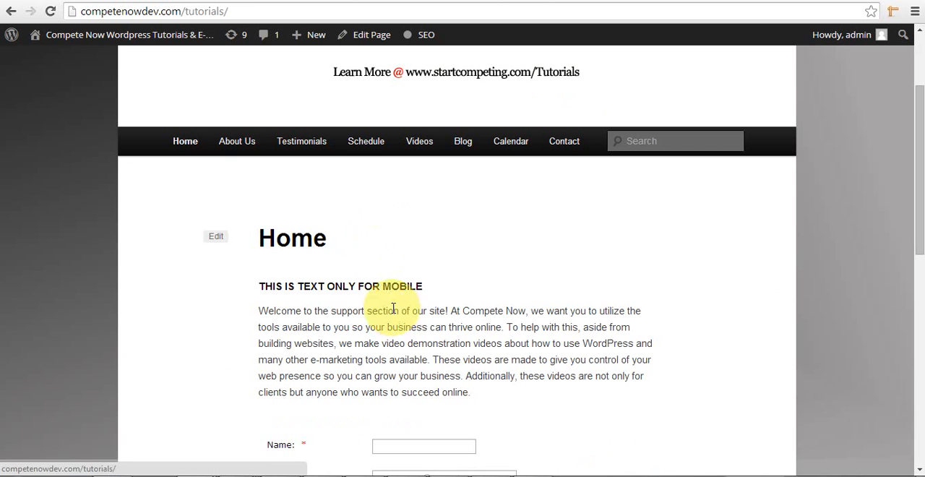
mouse_move(283, 85)
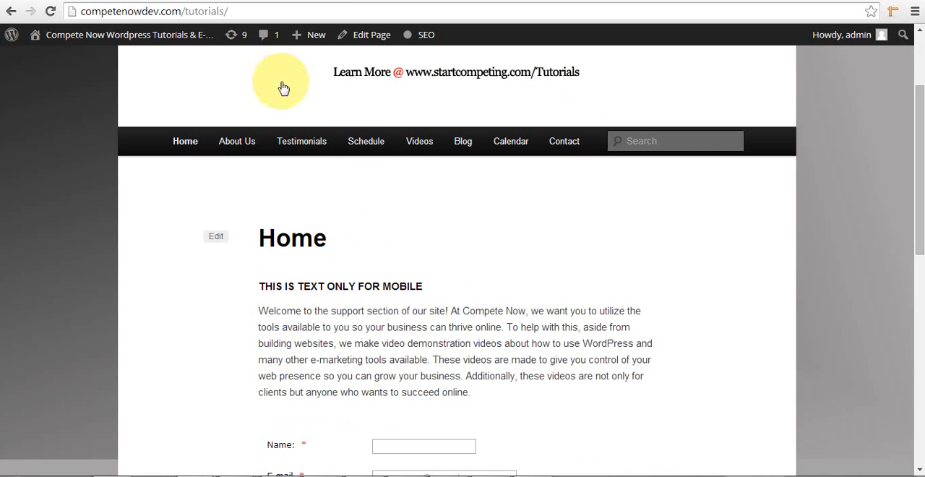
click(371, 34)
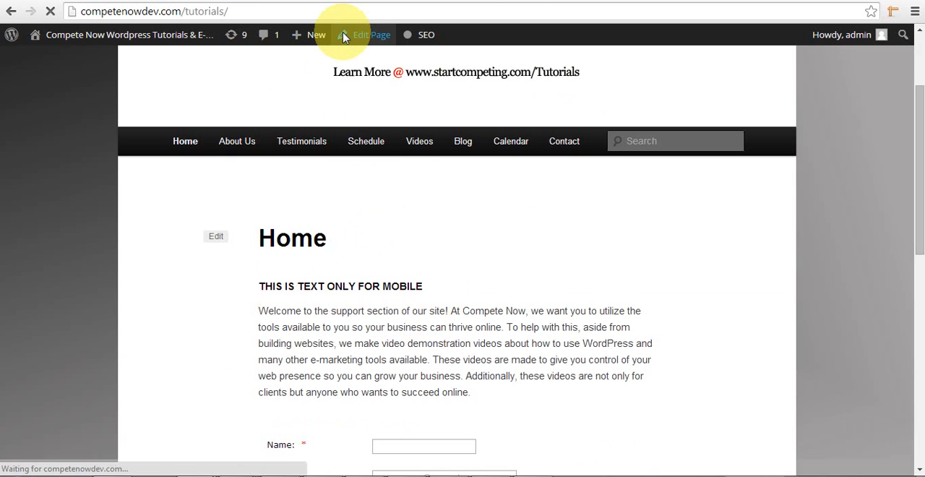
Step: Once the editor loads, show the Home page content as raw HTML
click(371, 34)
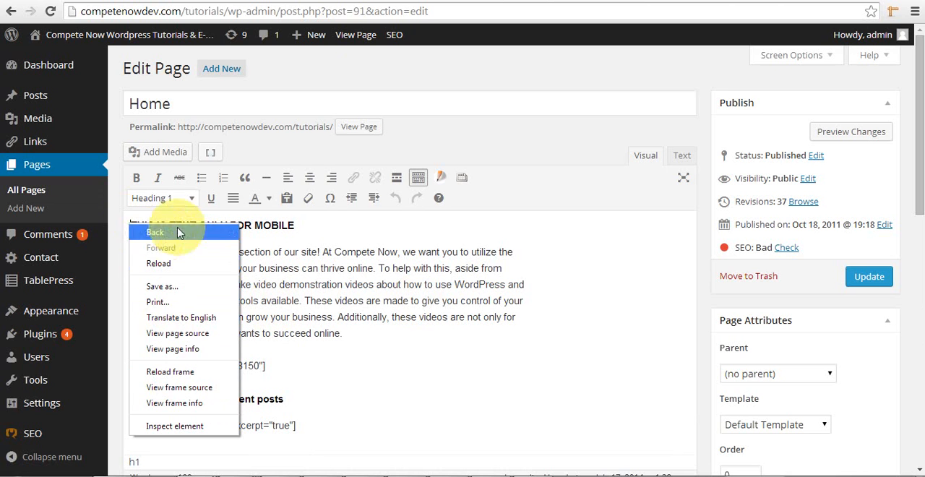
mouse_move(138, 230)
text([device][/device])
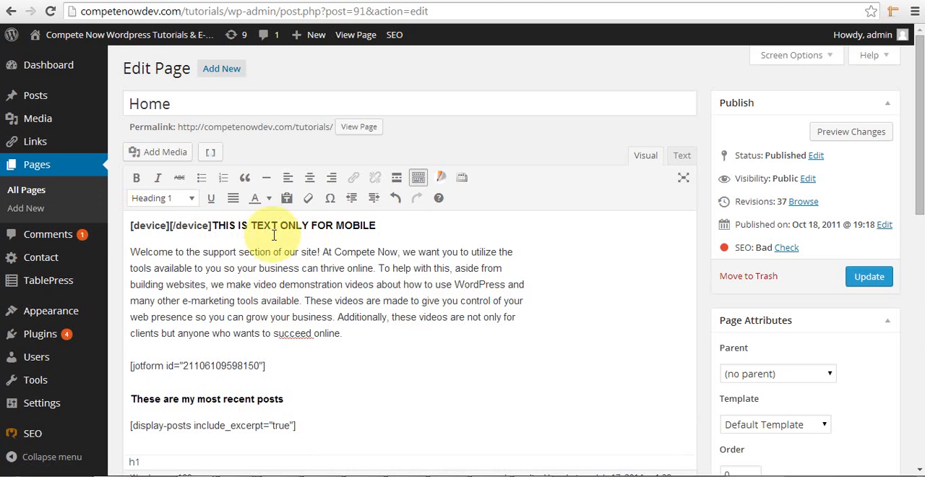
click(682, 154)
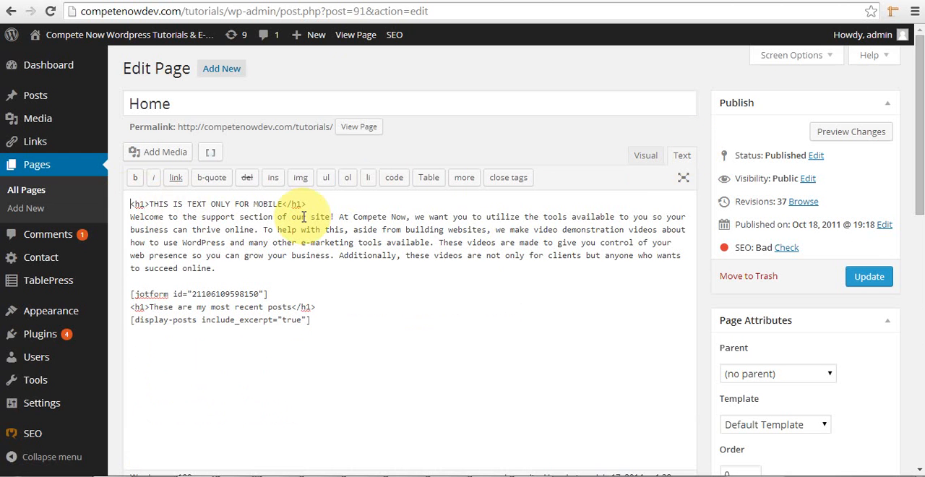
Step: Wrap the h1 heading in [device] and [/device], then return to Visual
text([device][/device])
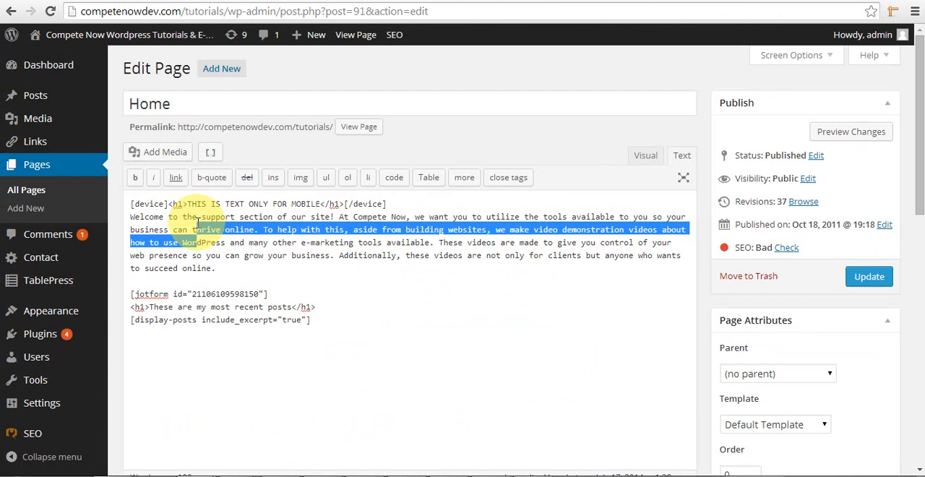
click(644, 155)
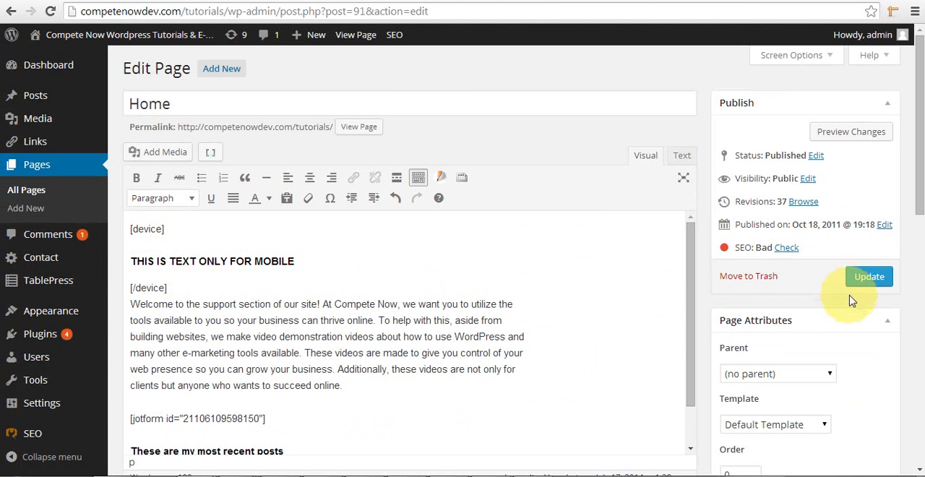
Step: Update the Home page and view it on the live site
click(869, 276)
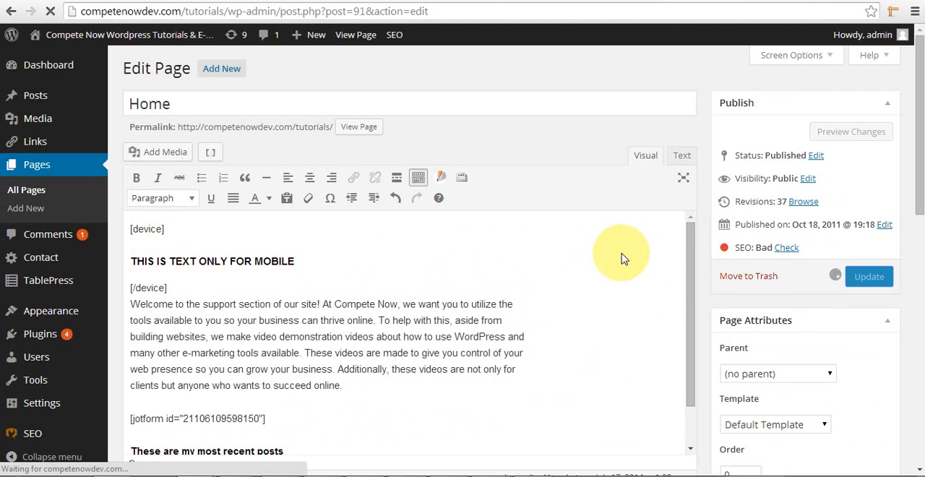
click(868, 276)
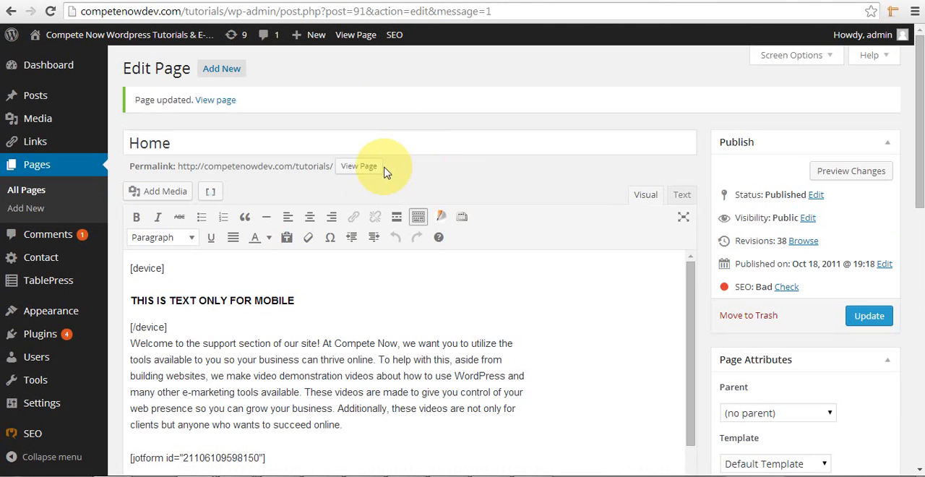
click(358, 166)
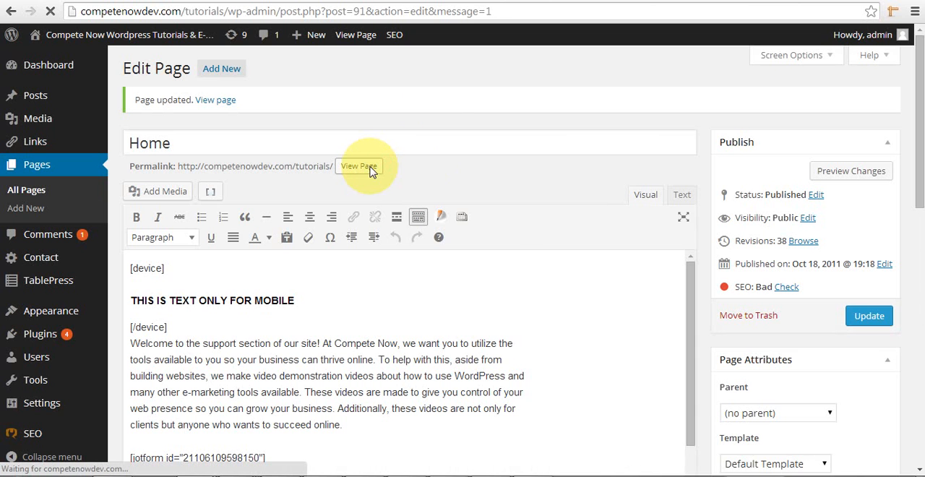
click(359, 166)
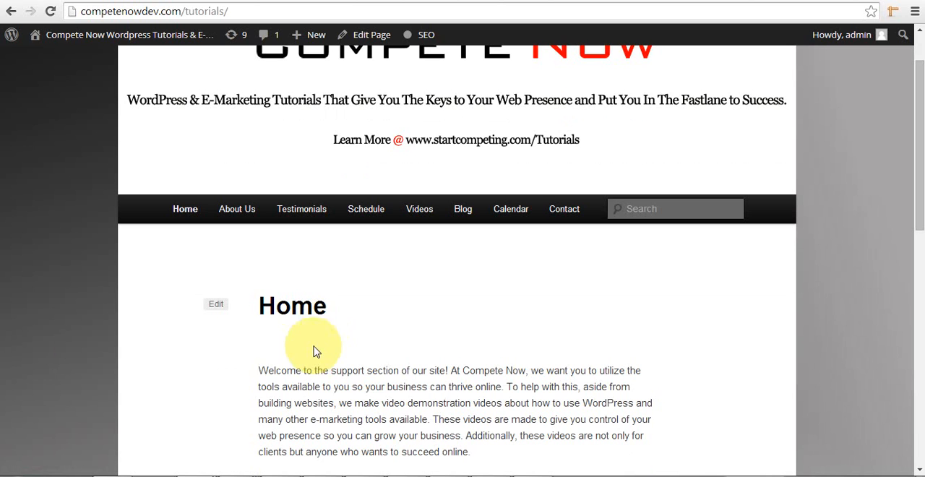
Step: Scroll the live Home page to confirm the mobile heading is hidden on desktop
scroll(down, 3)
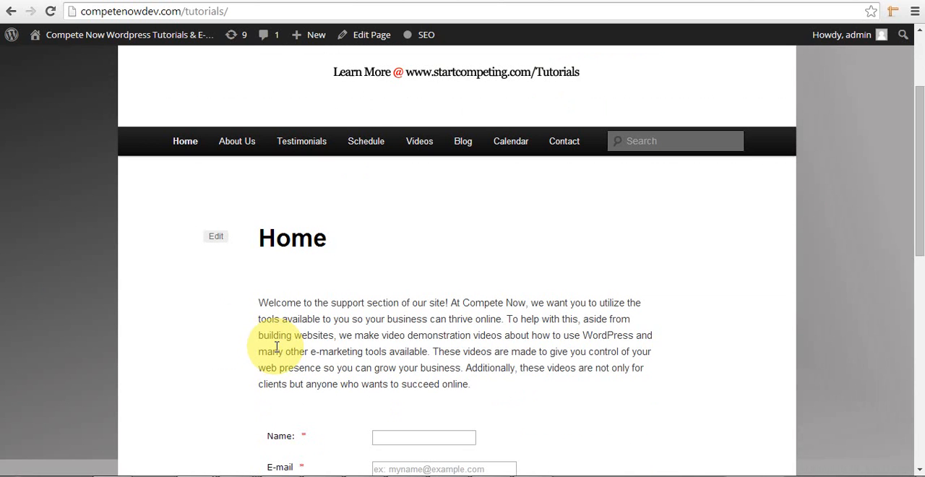
mouse_move(322, 305)
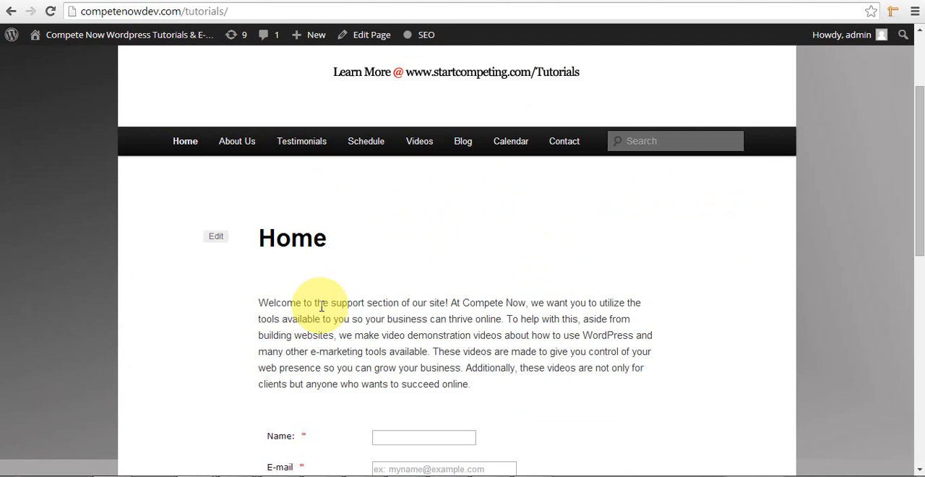
mouse_move(489, 164)
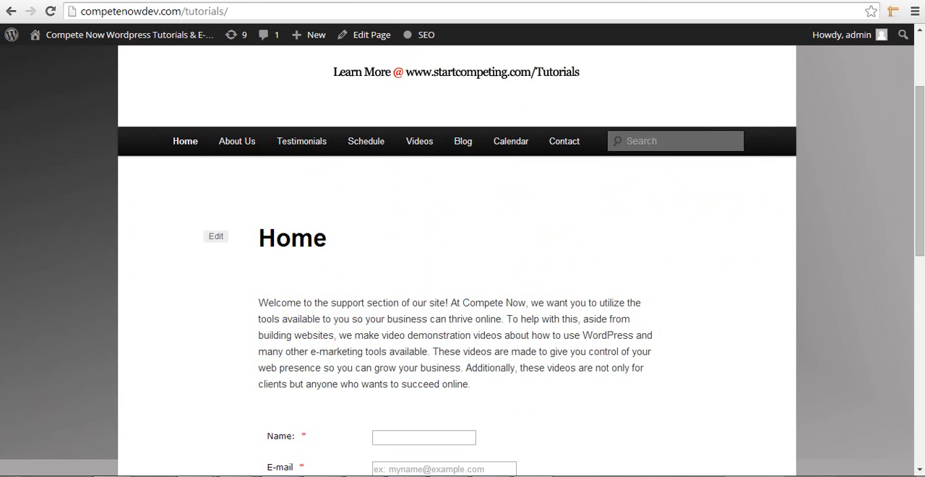
scroll(down, 3)
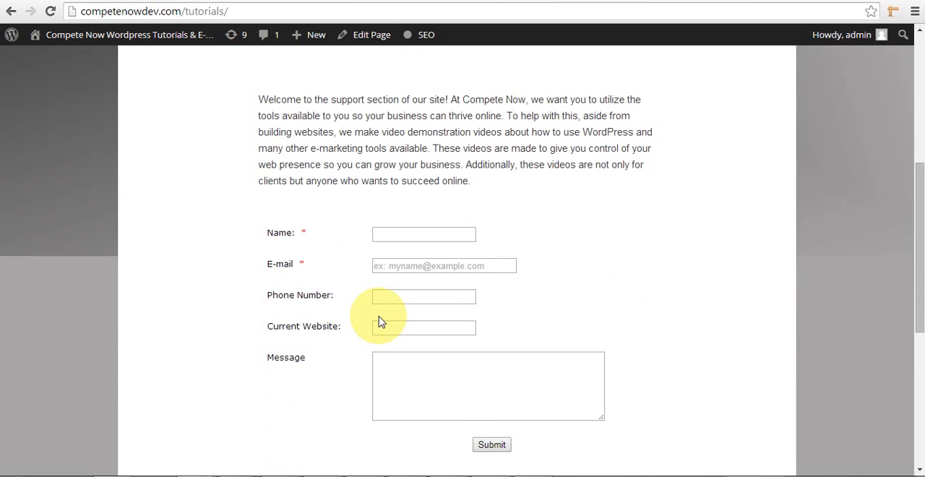
scroll(down, 3)
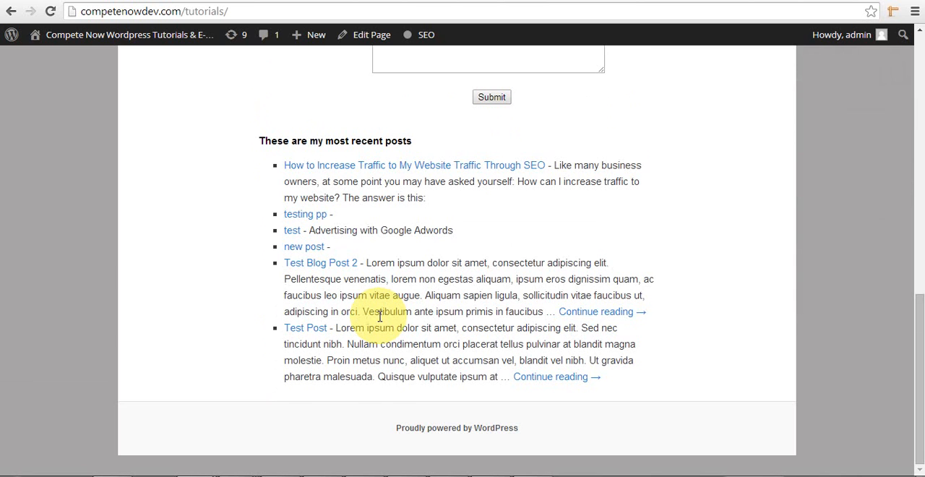
scroll(up, 3)
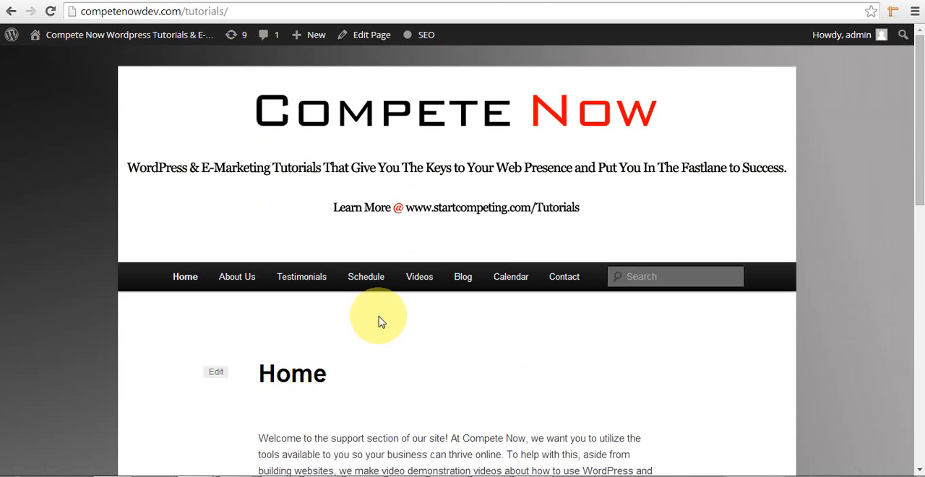
scroll(down, 3)
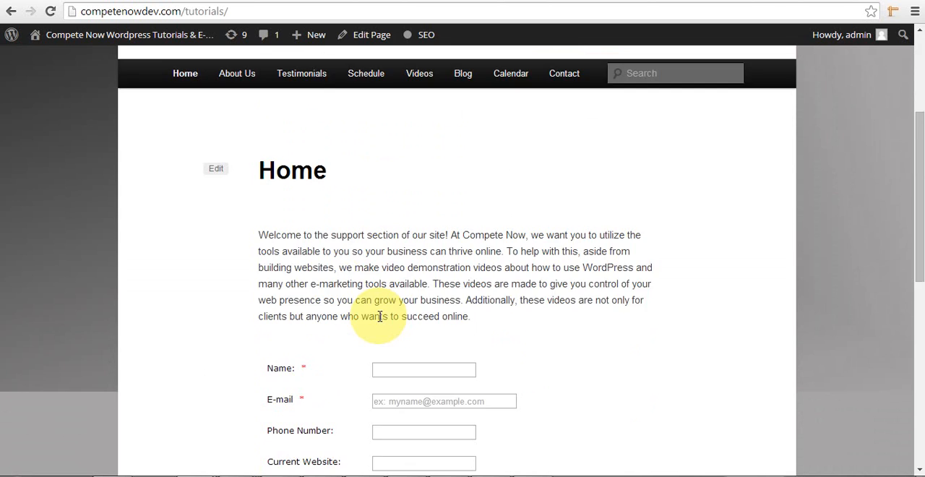
scroll(up, 3)
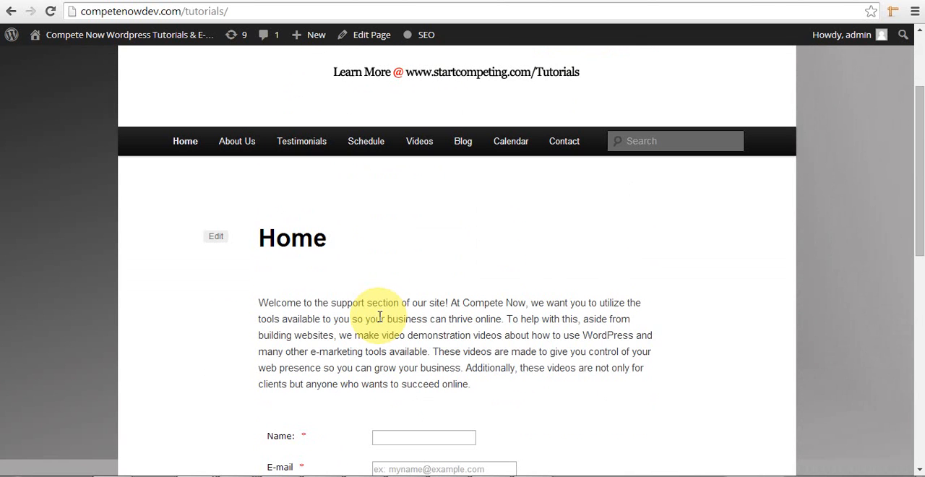
scroll(down, 3)
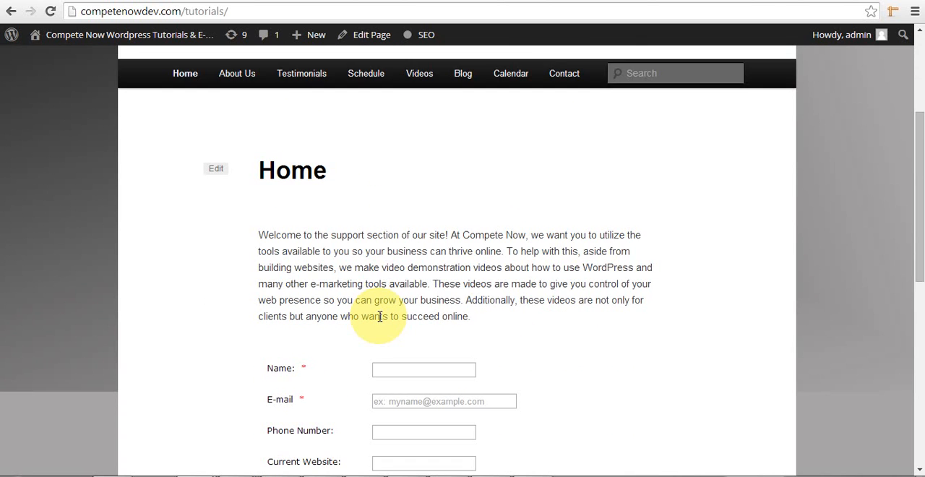
scroll(up, 3)
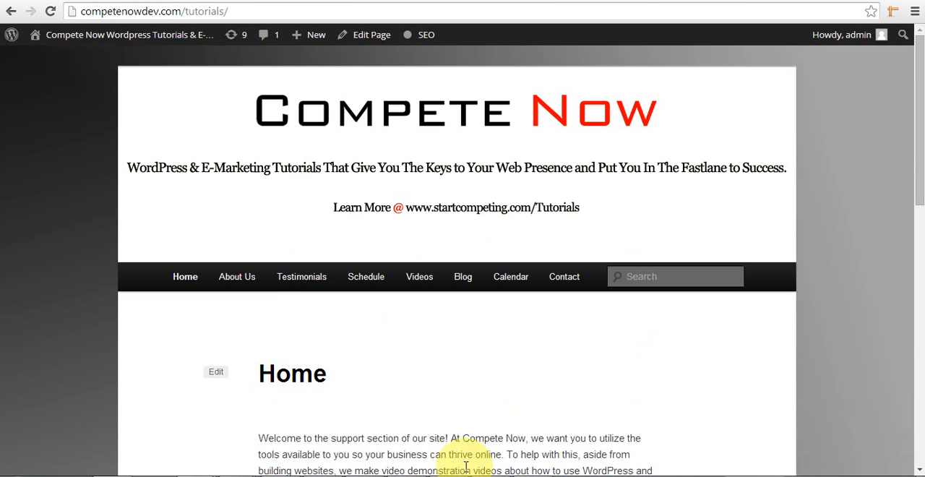
scroll(down, 3)
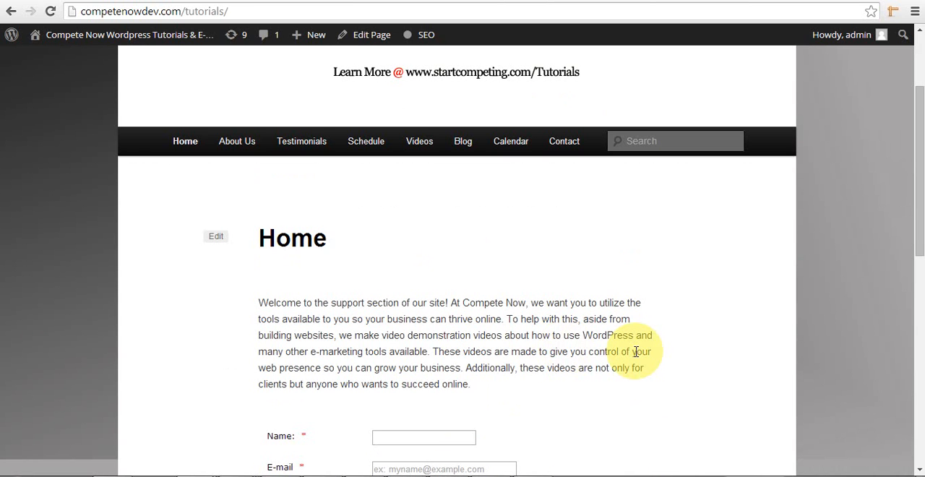
mouse_move(448, 245)
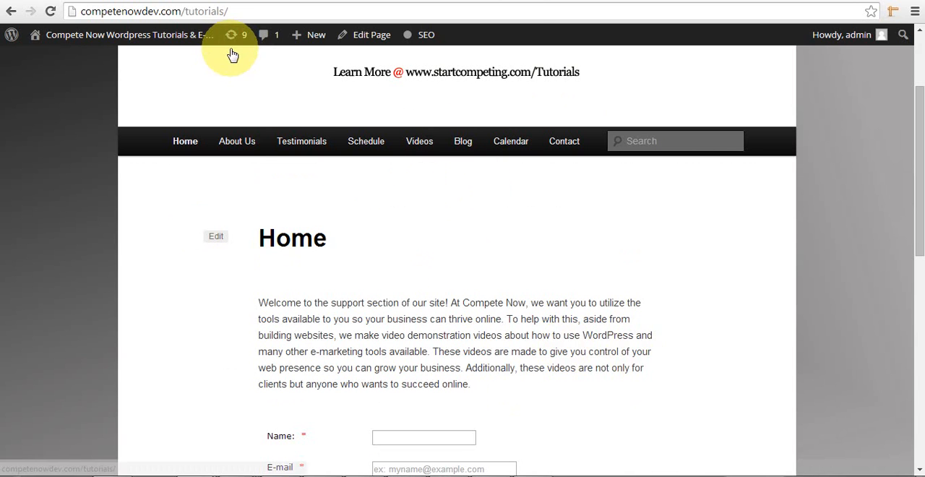
mouse_move(354, 182)
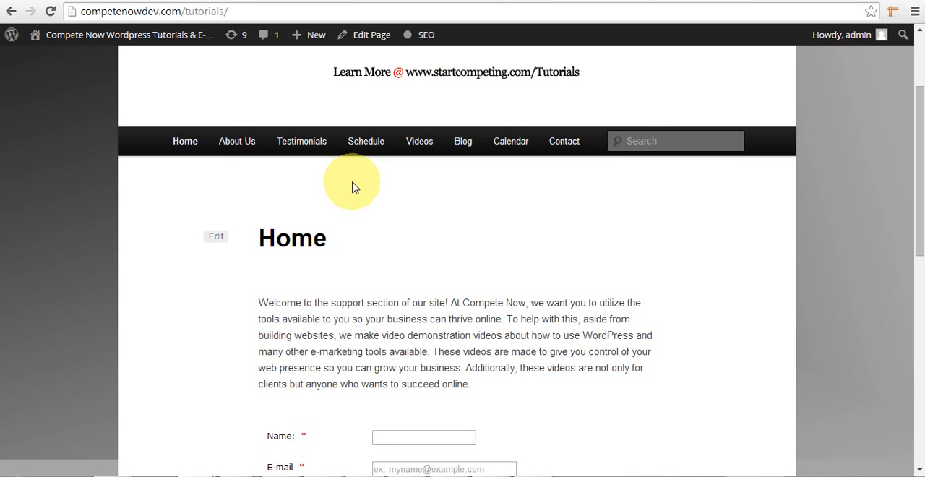
scroll(up, 3)
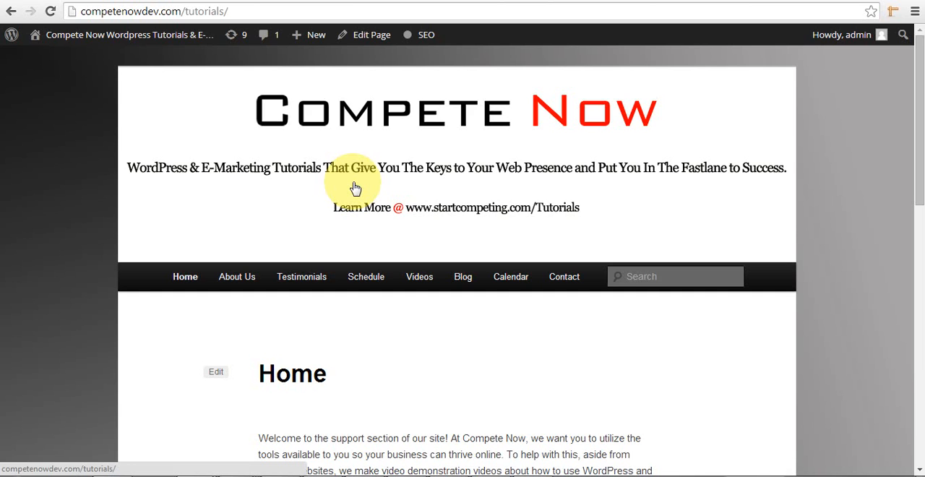